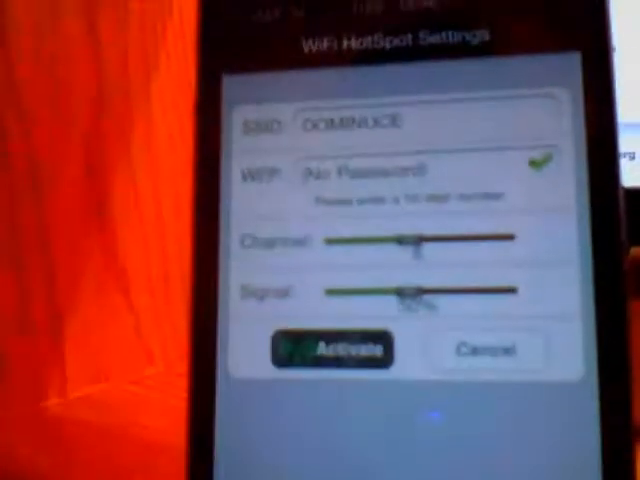
# Step: Turn on the DOMINUCE hotspot with no password, channel 6 and 50% signal strength
pyautogui.click(338, 348)
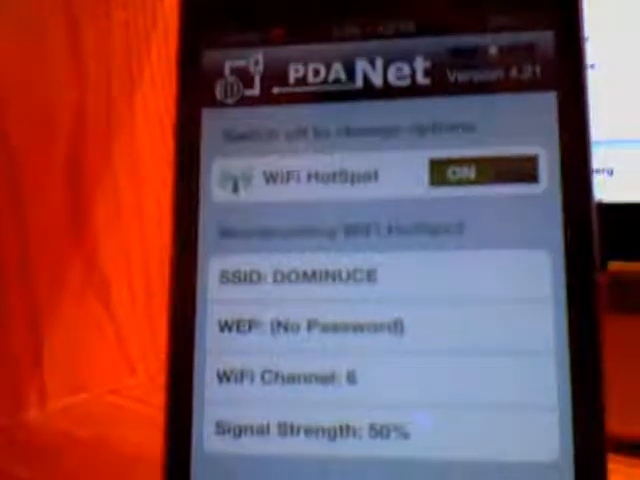